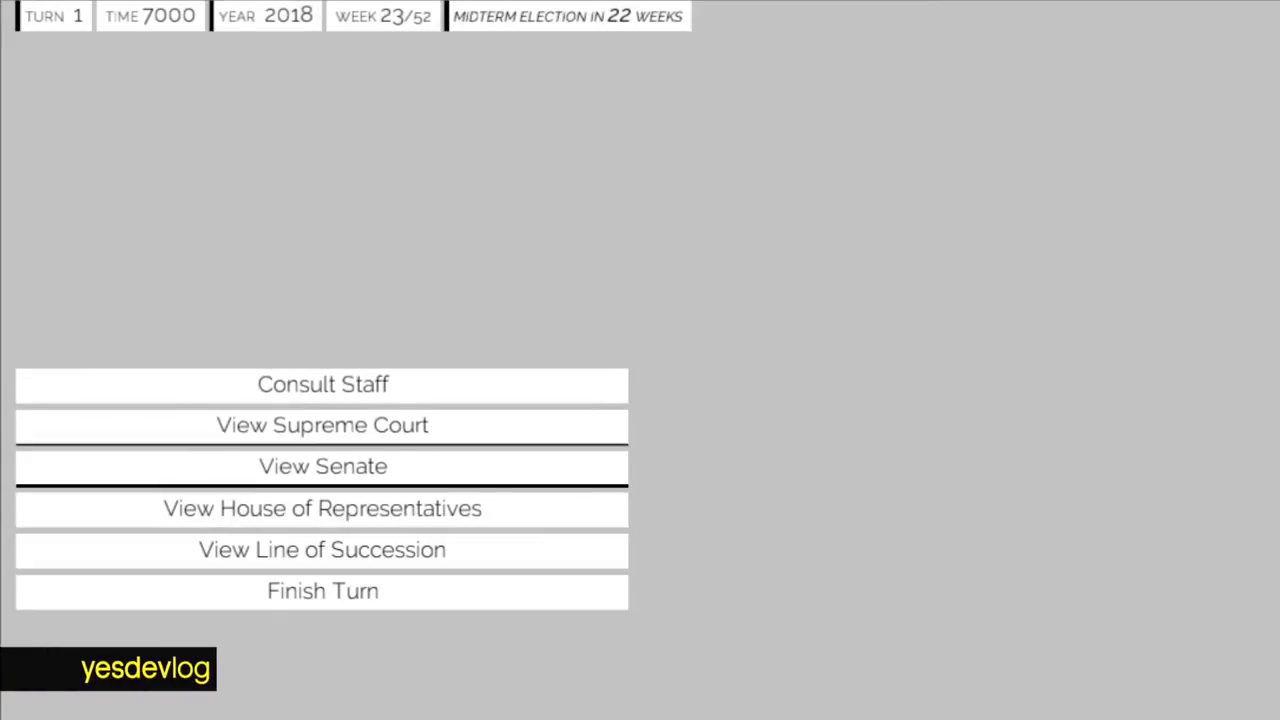
- Remove S. Bannon from the Chief of Staff position via Consult Staff
{"action": "left_click", "coordinate": [322, 384]}
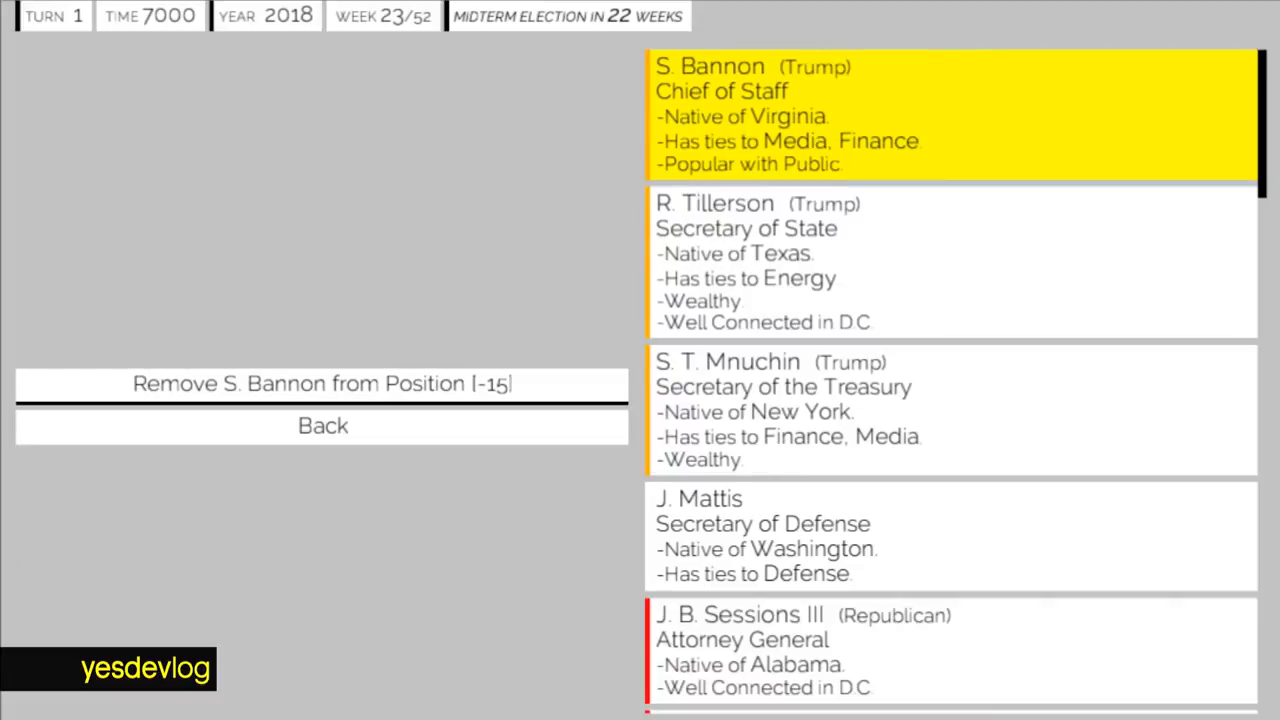
{"action": "left_click", "coordinate": [322, 383]}
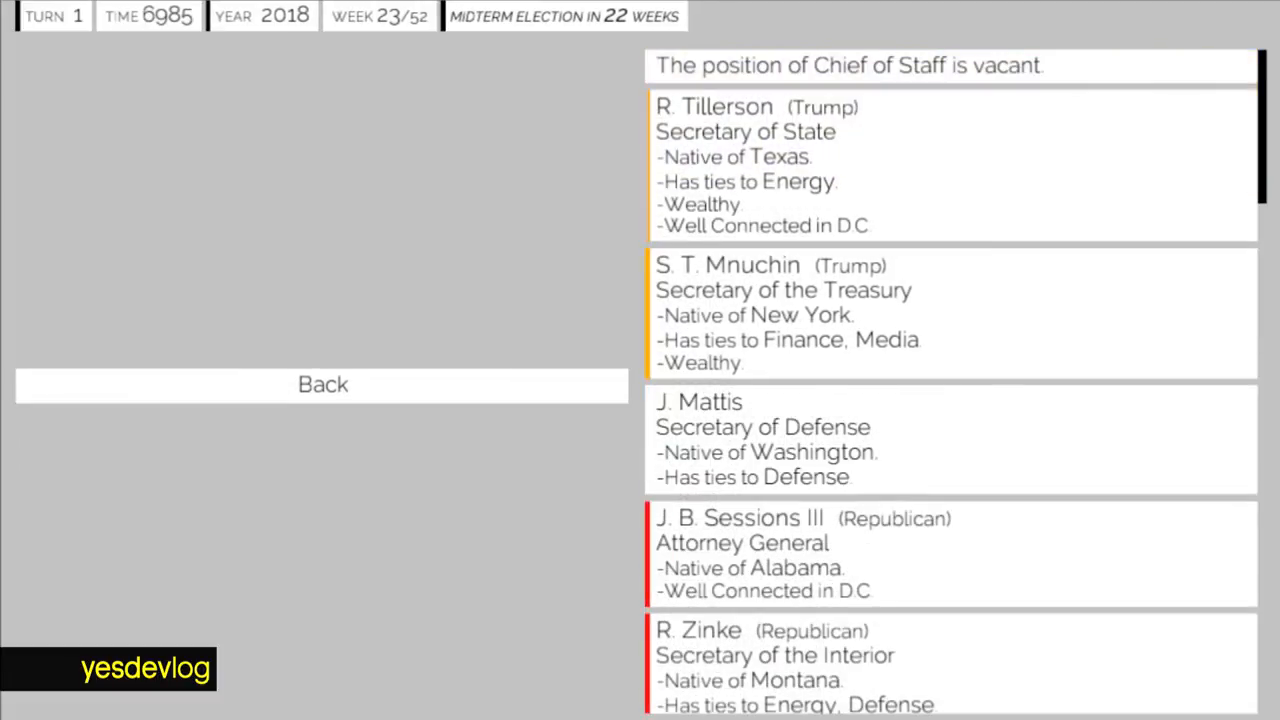
{"action": "scroll", "scroll_direction": "down", "scroll_amount": 3}
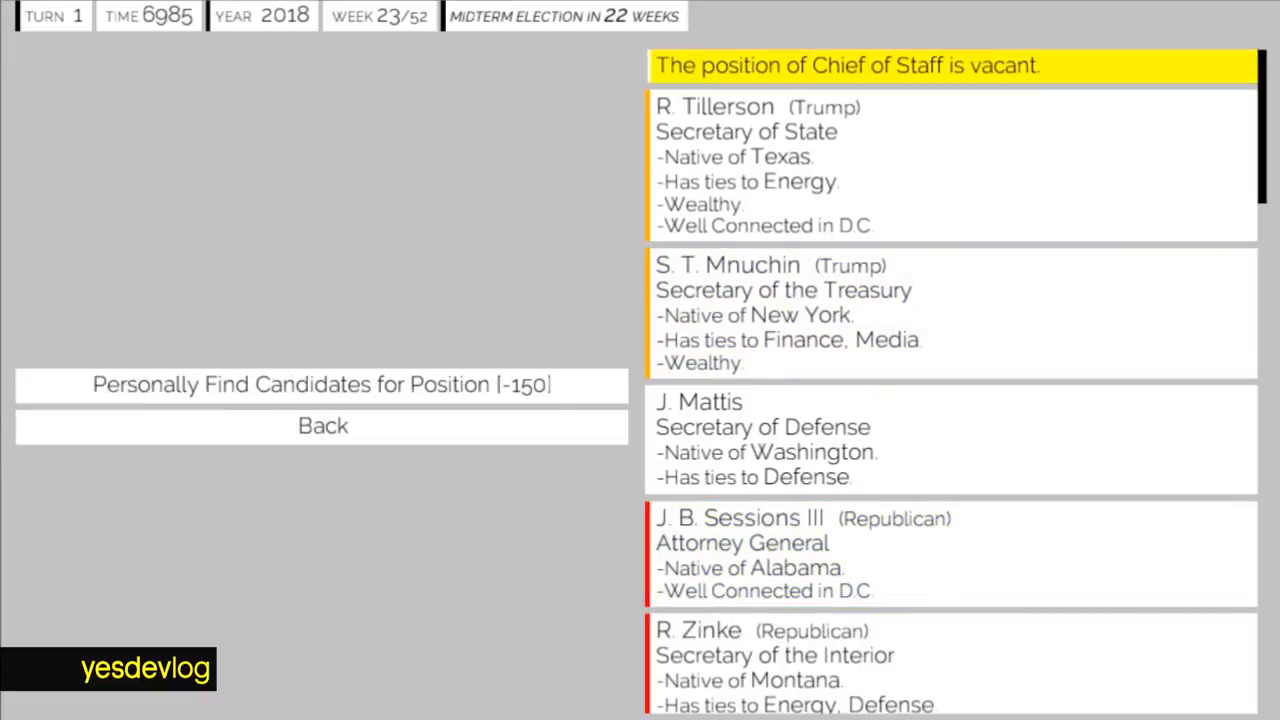
- Personally find candidates and appoint I. Poindexter as Chief of Staff
{"action": "left_click", "coordinate": [322, 385]}
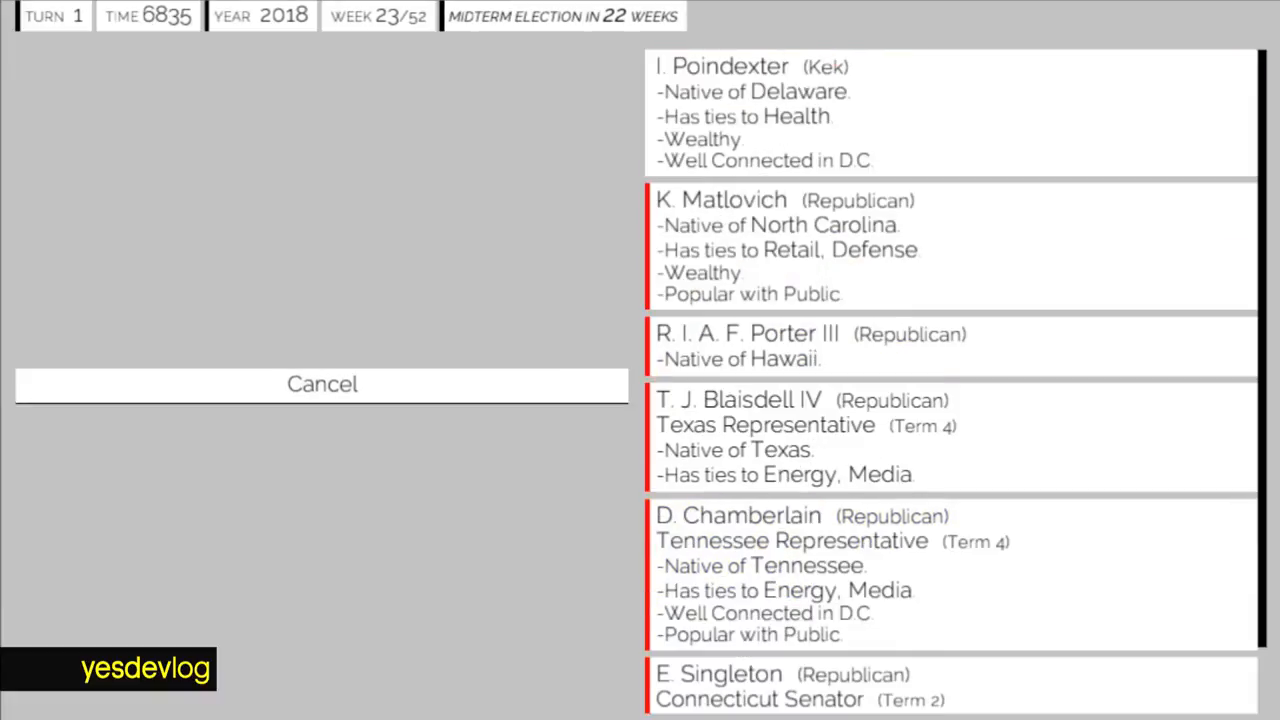
{"action": "left_click", "coordinate": [950, 113]}
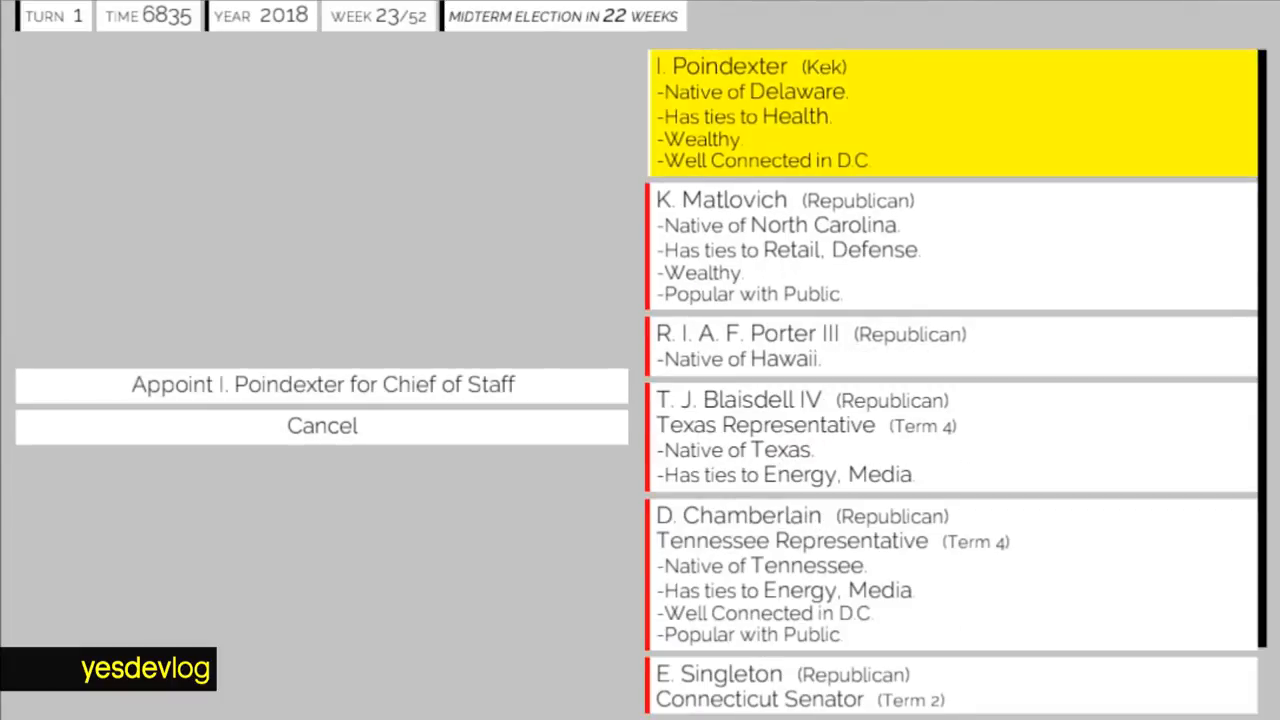
{"action": "left_click", "coordinate": [322, 384]}
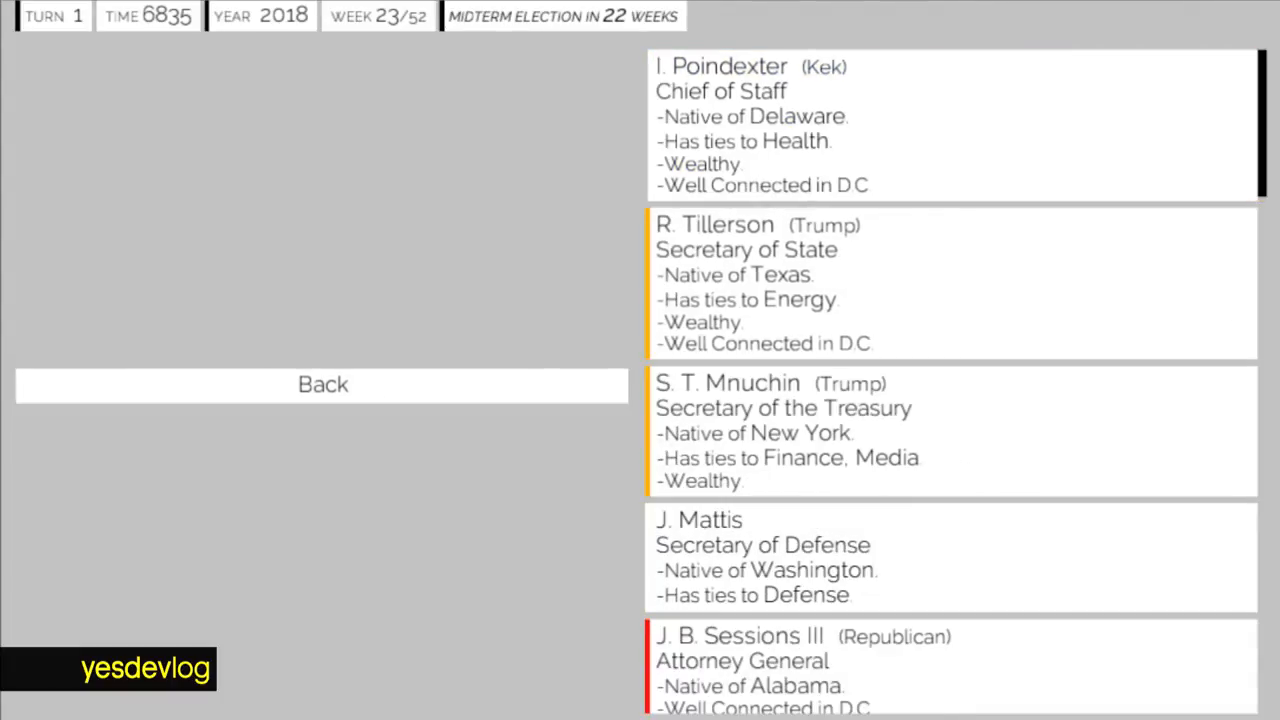
- Select R. Zinke's cabinet entry and vacate the Attorney General post
{"action": "scroll", "scroll_direction": "down", "scroll_amount": 3}
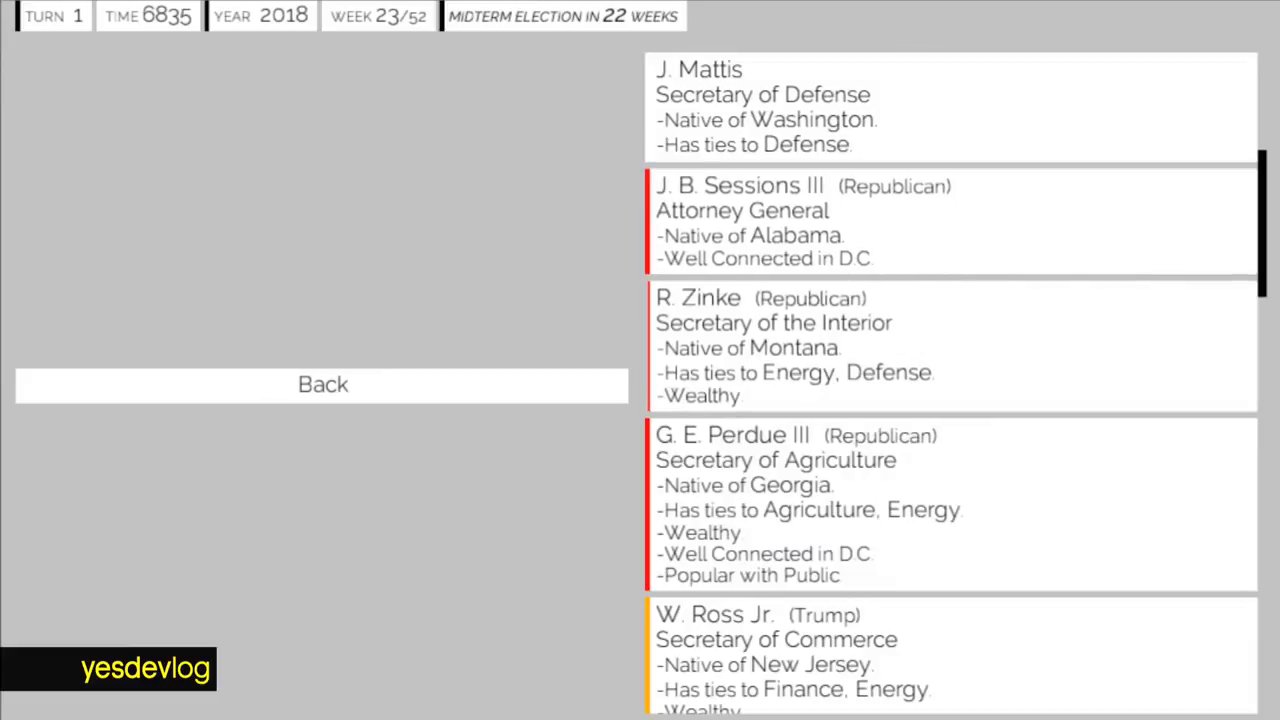
{"action": "left_click", "coordinate": [950, 345]}
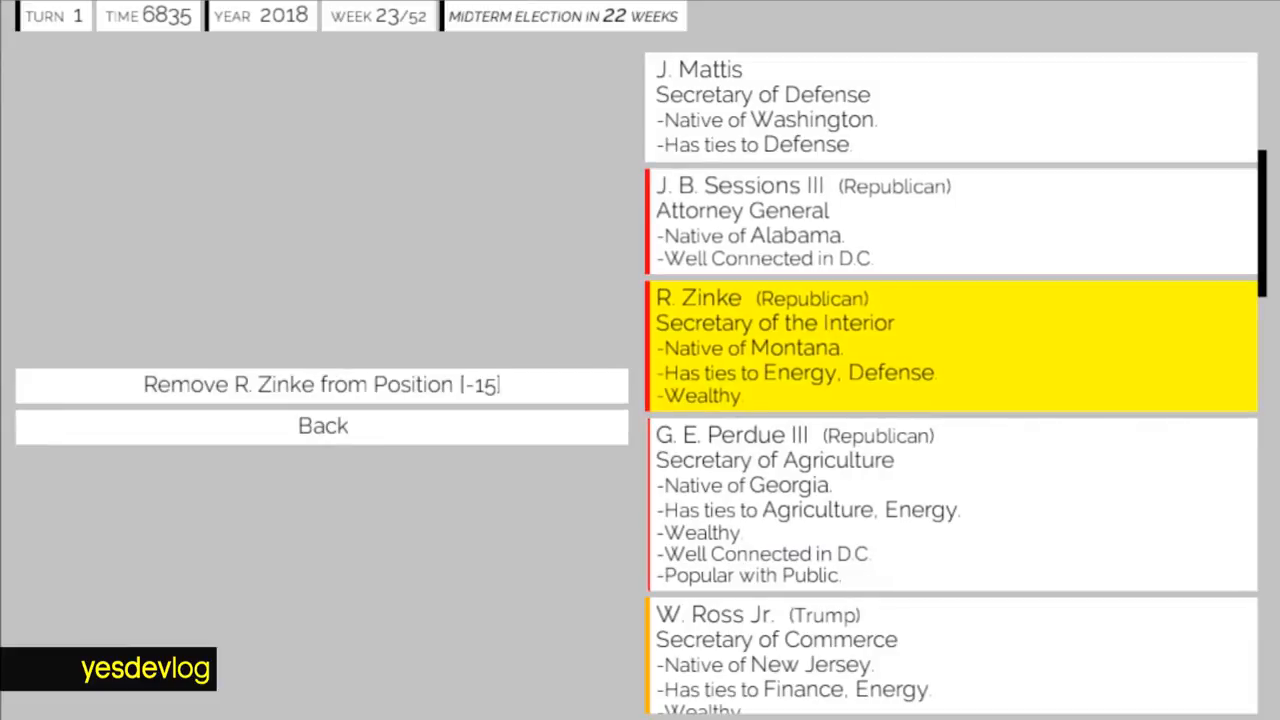
{"action": "scroll", "scroll_direction": "up", "scroll_amount": 3}
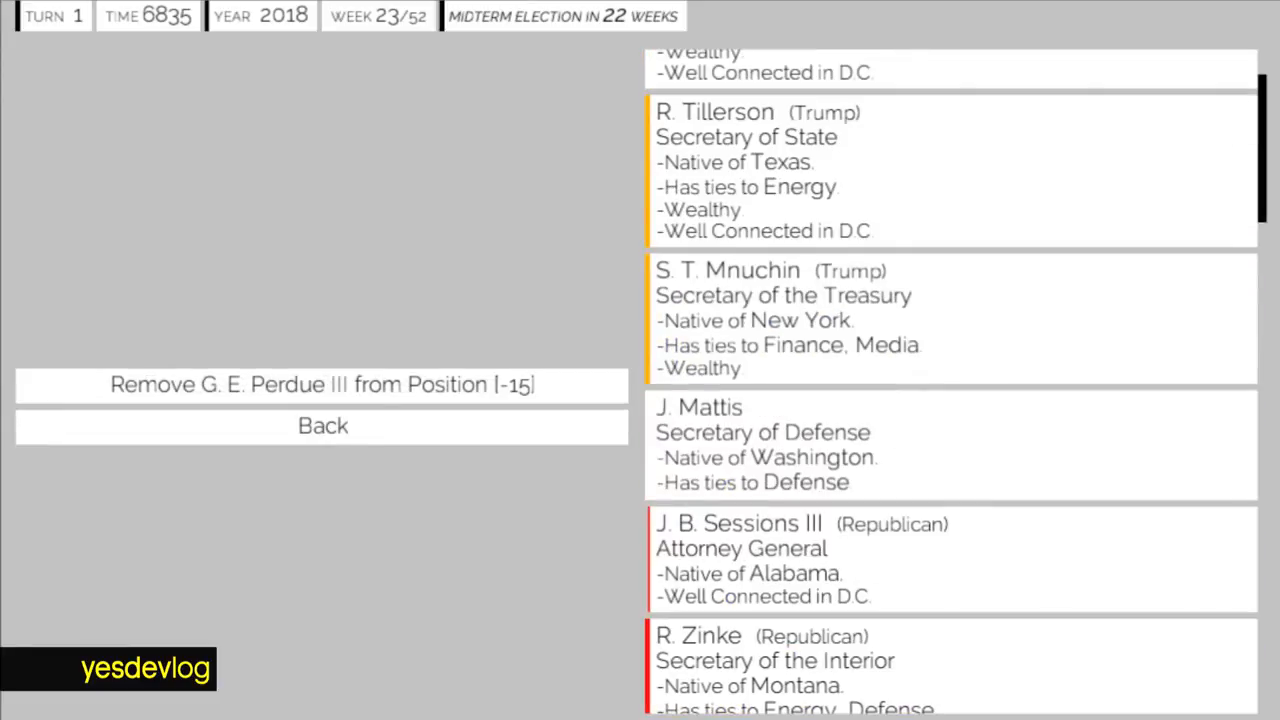
{"action": "scroll", "scroll_direction": "down", "scroll_amount": 3}
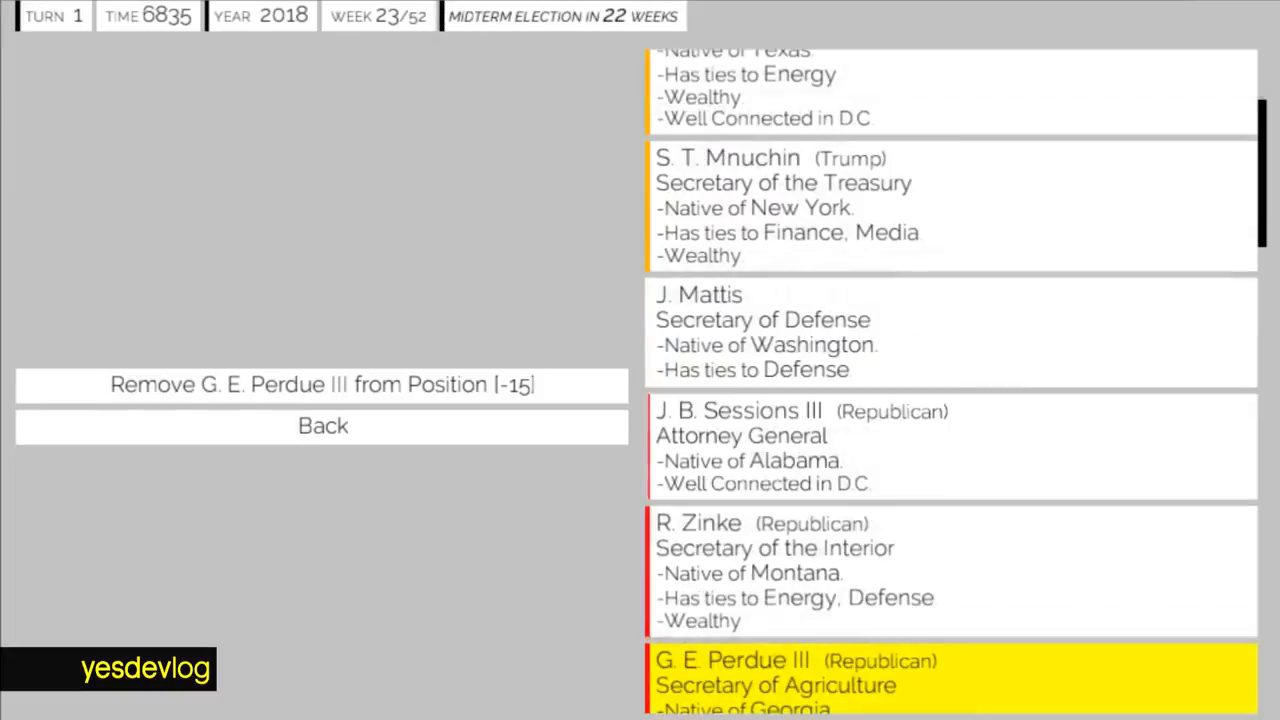
{"action": "scroll", "scroll_direction": "down", "scroll_amount": 3}
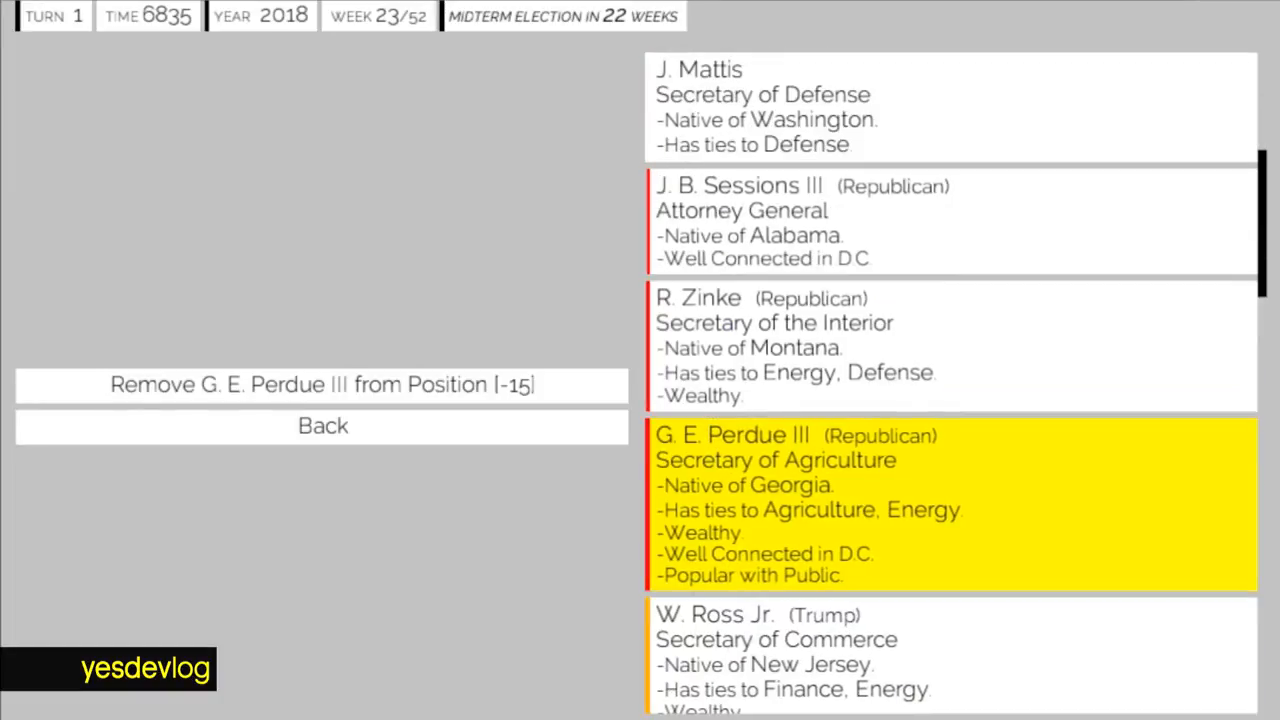
{"action": "left_click", "coordinate": [322, 384]}
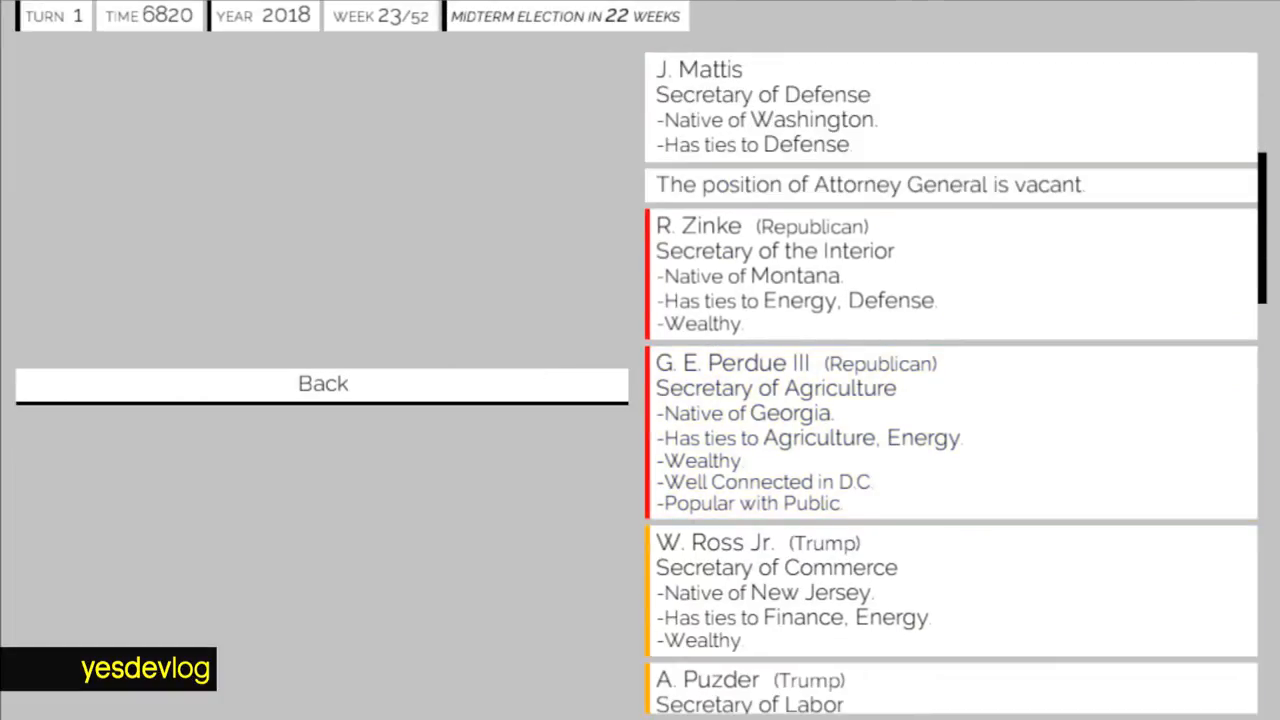
- Select E. DeVos's cabinet entry and remove her from office
{"action": "scroll", "scroll_direction": "down", "scroll_amount": 3}
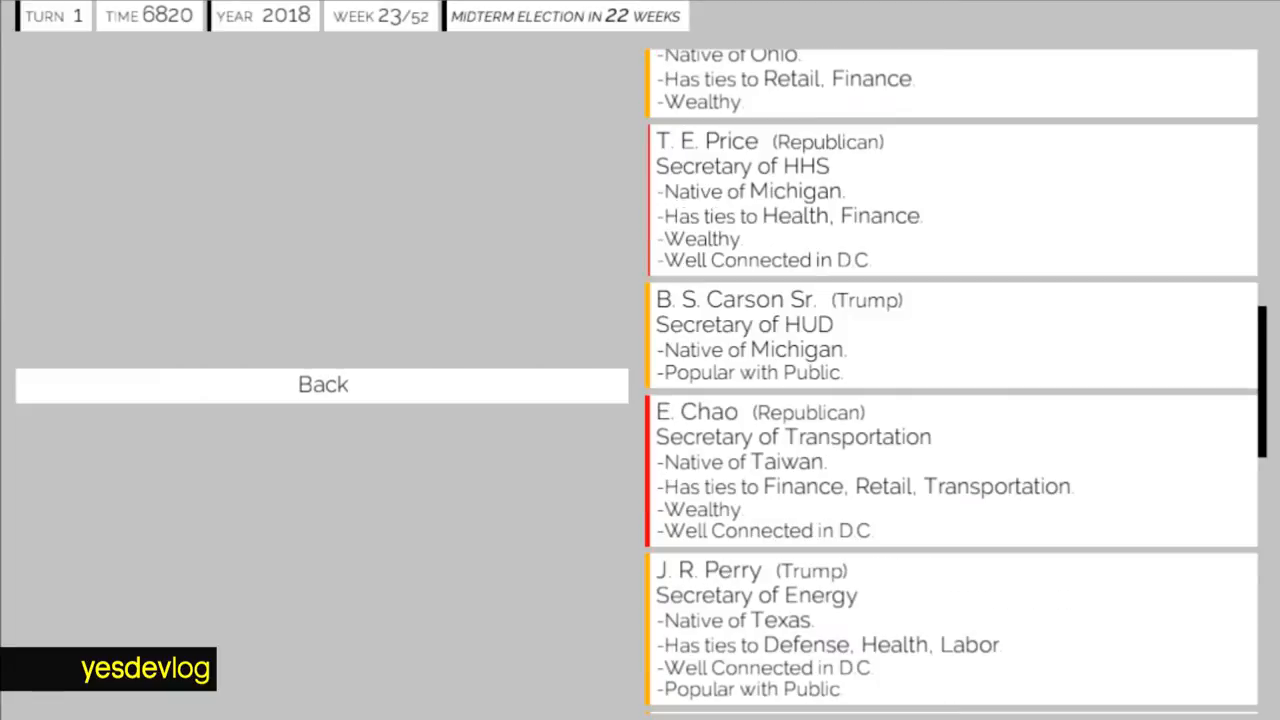
{"action": "scroll", "scroll_direction": "down", "scroll_amount": 3}
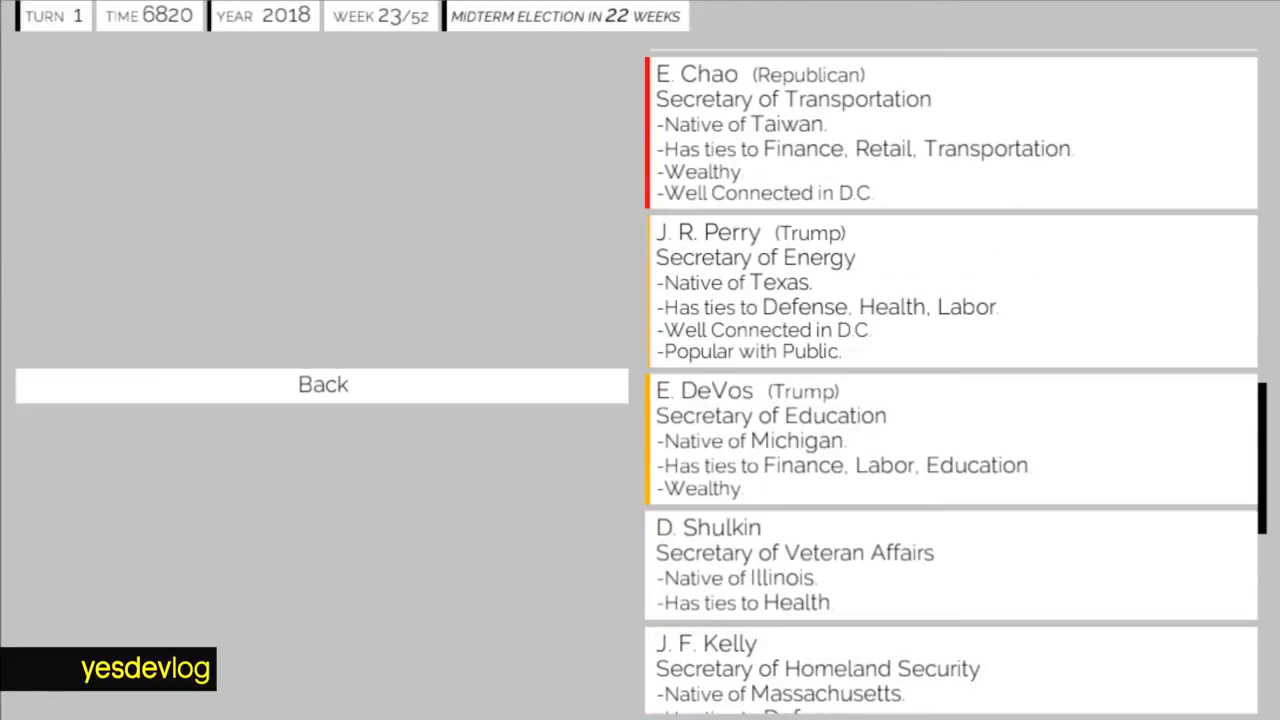
{"action": "left_click", "coordinate": [950, 440]}
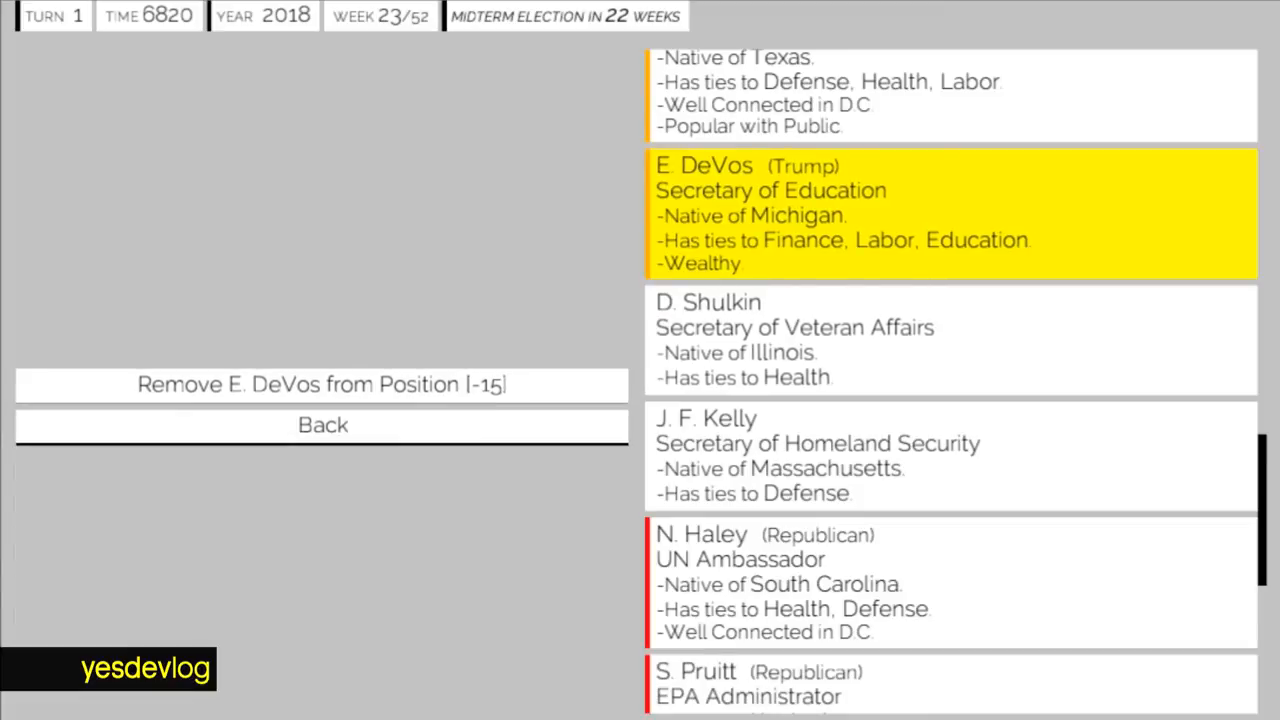
{"action": "left_click", "coordinate": [321, 384]}
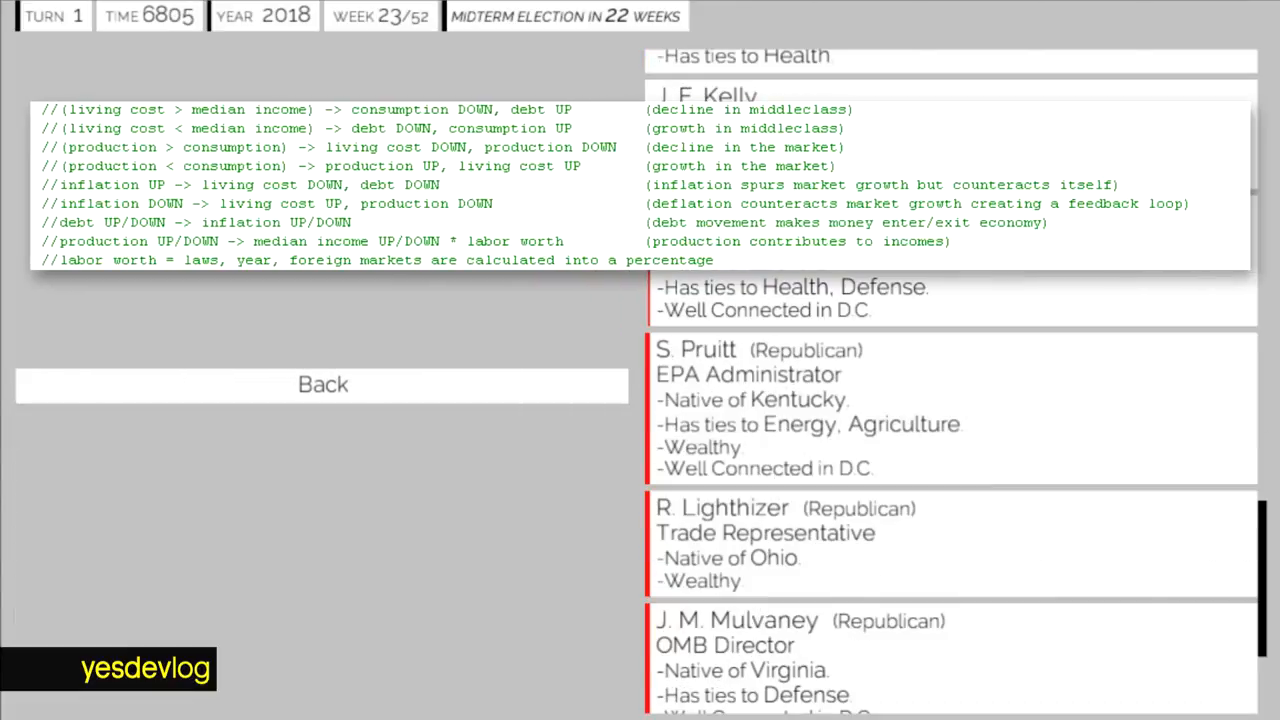
- Select the vacant Secretary of Labor post and list the Chief of Staff's candidates
{"action": "scroll", "scroll_direction": "down", "scroll_amount": 3}
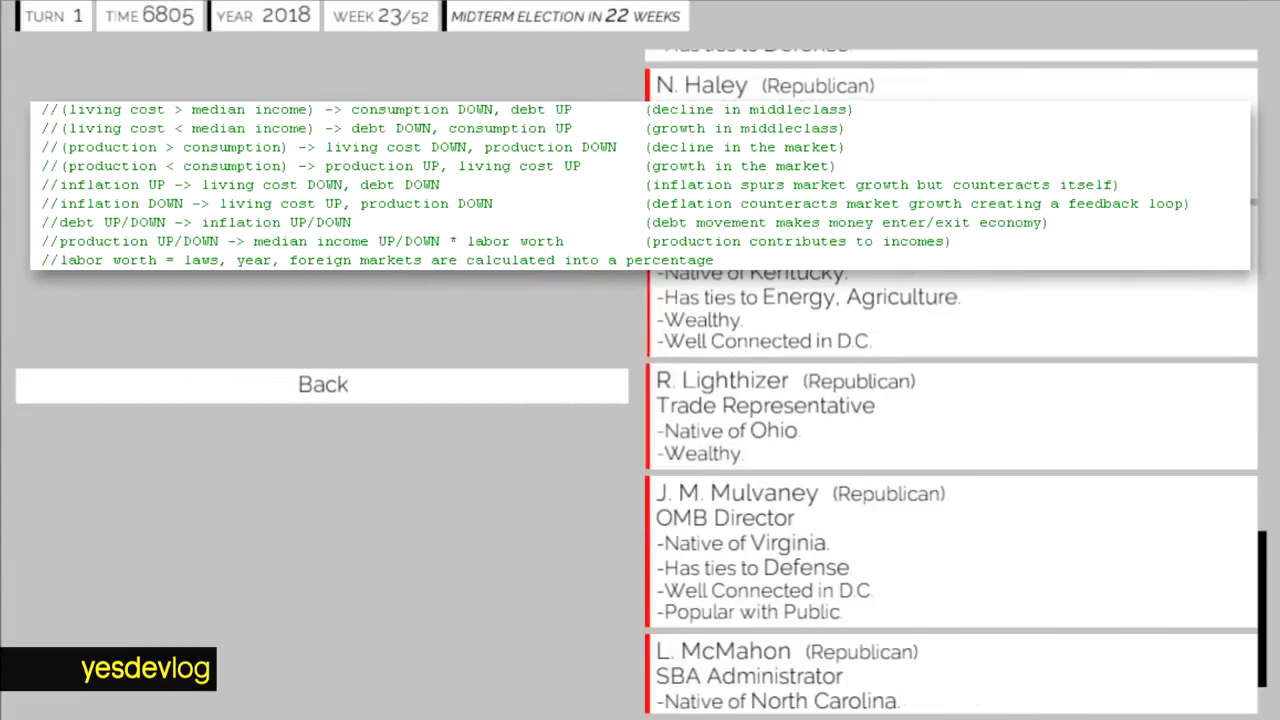
{"action": "scroll", "scroll_direction": "down", "scroll_amount": 3}
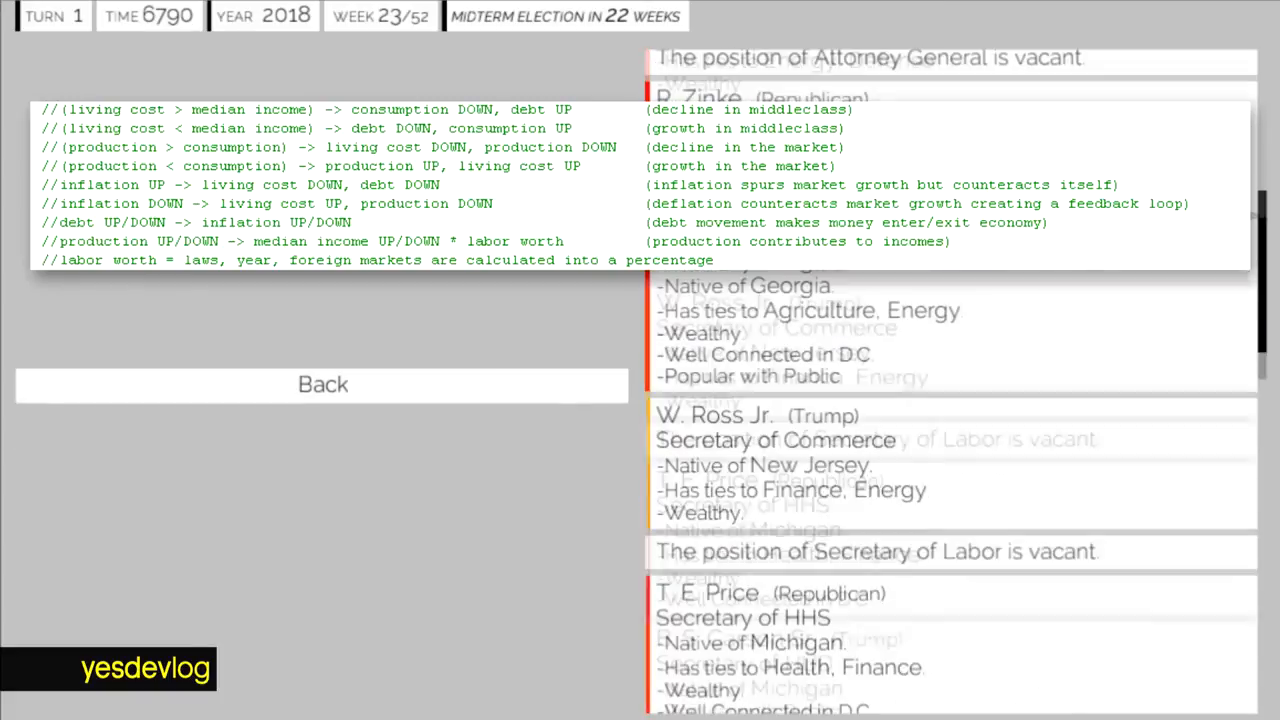
{"action": "scroll", "scroll_direction": "up", "scroll_amount": 3}
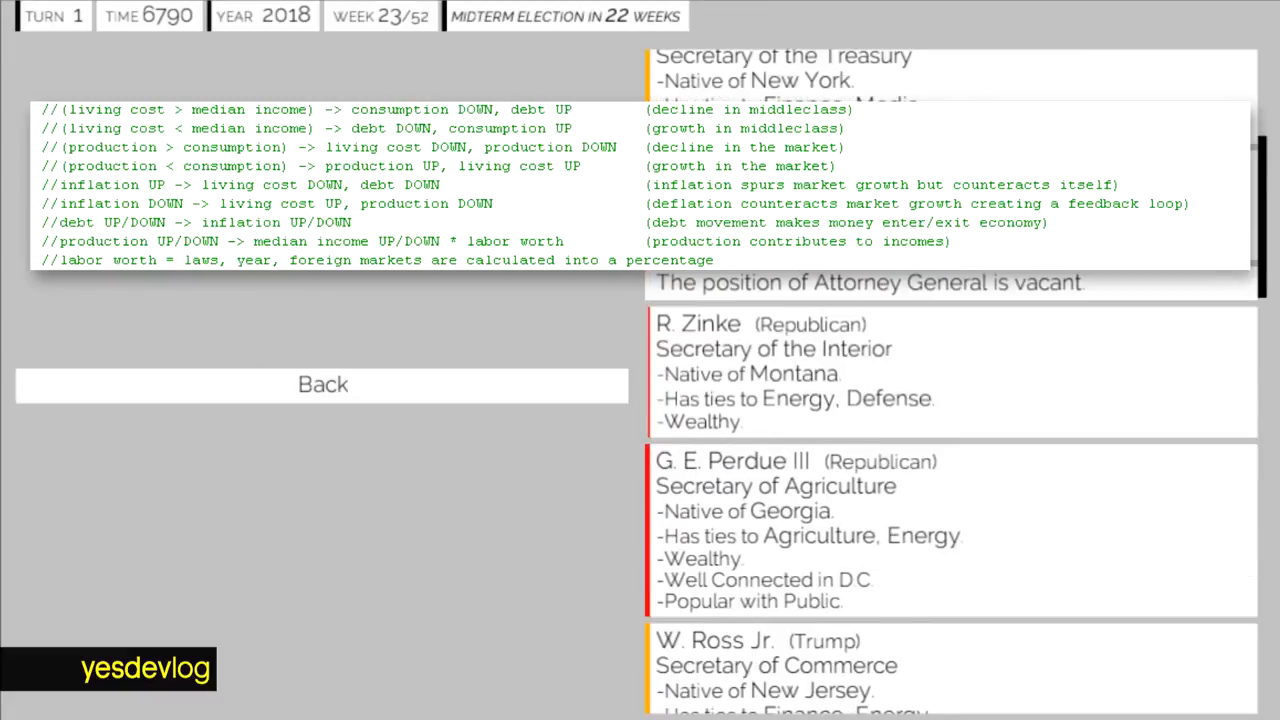
{"action": "scroll", "scroll_direction": "up", "scroll_amount": 3}
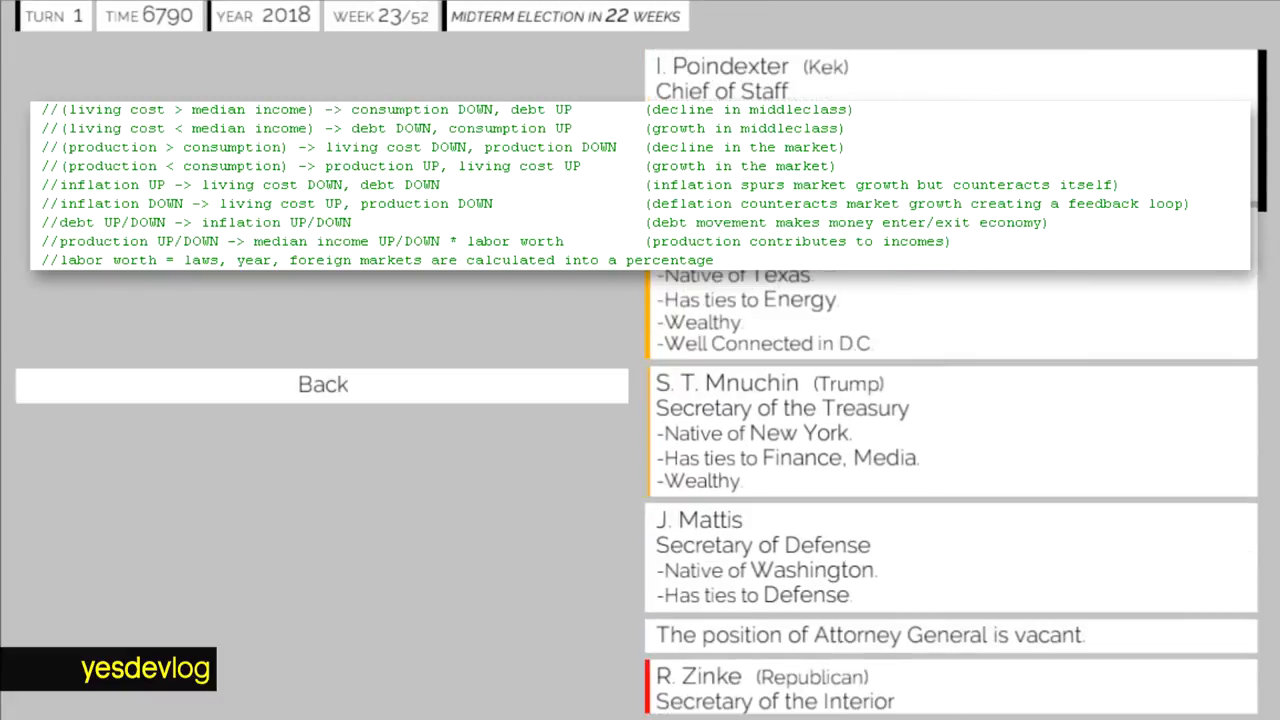
{"action": "scroll", "scroll_direction": "down", "scroll_amount": 3}
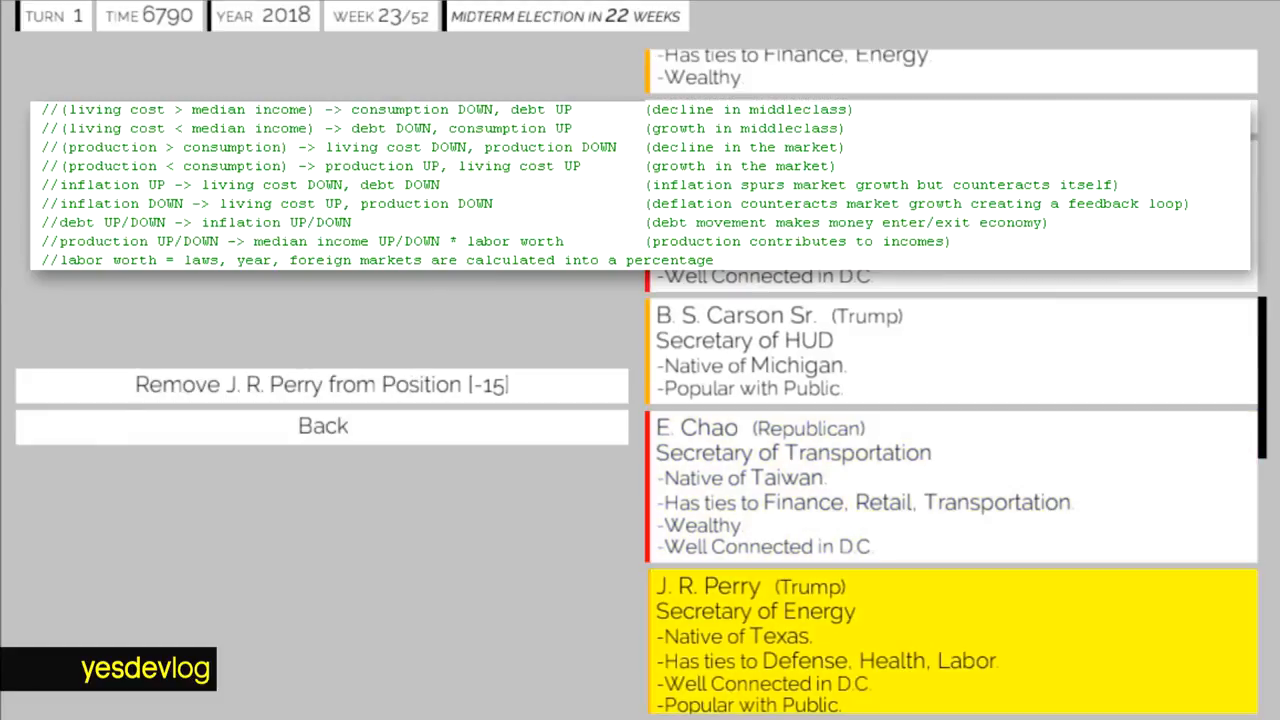
{"action": "left_click", "coordinate": [322, 385]}
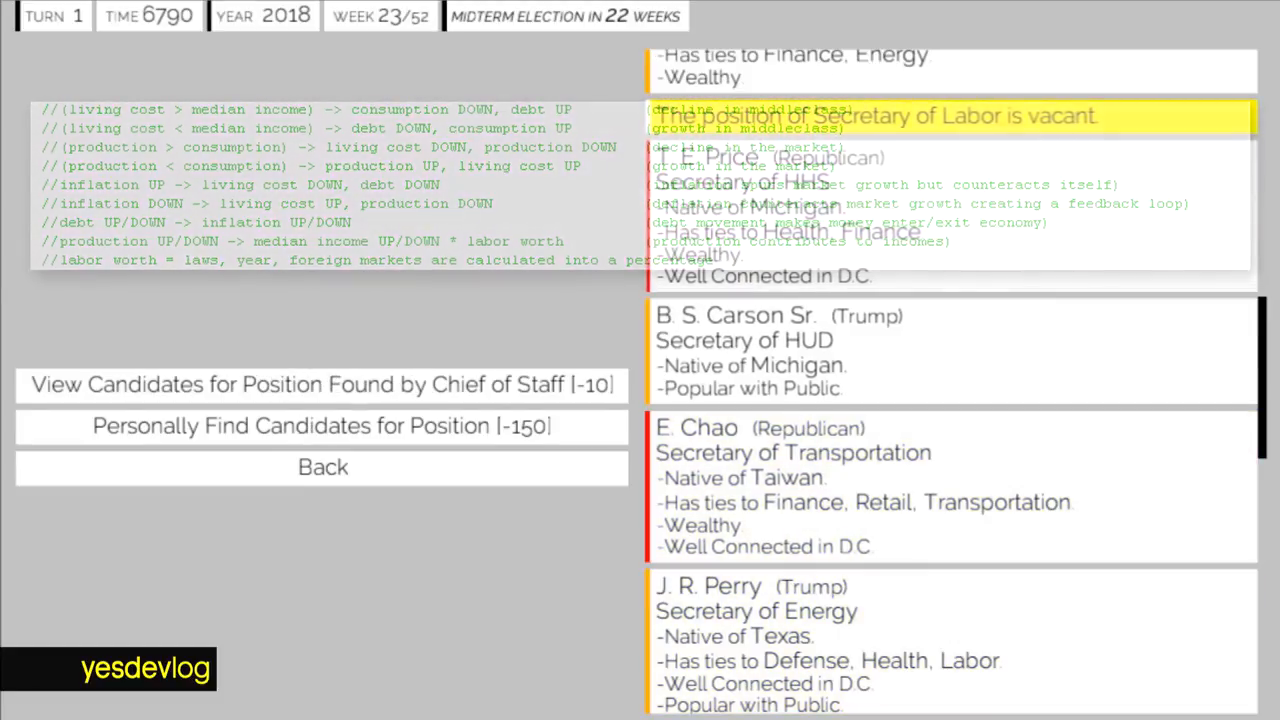
{"action": "left_click", "coordinate": [322, 425]}
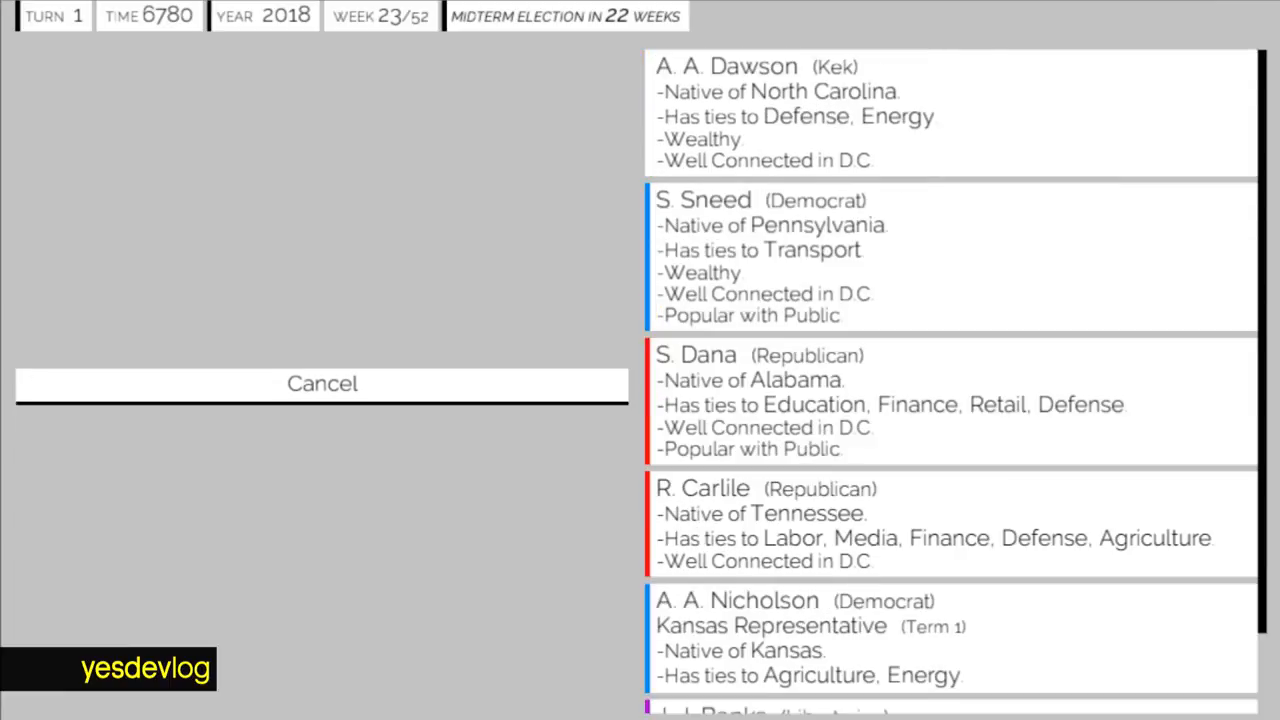
{"action": "scroll", "scroll_direction": "down", "scroll_amount": 3}
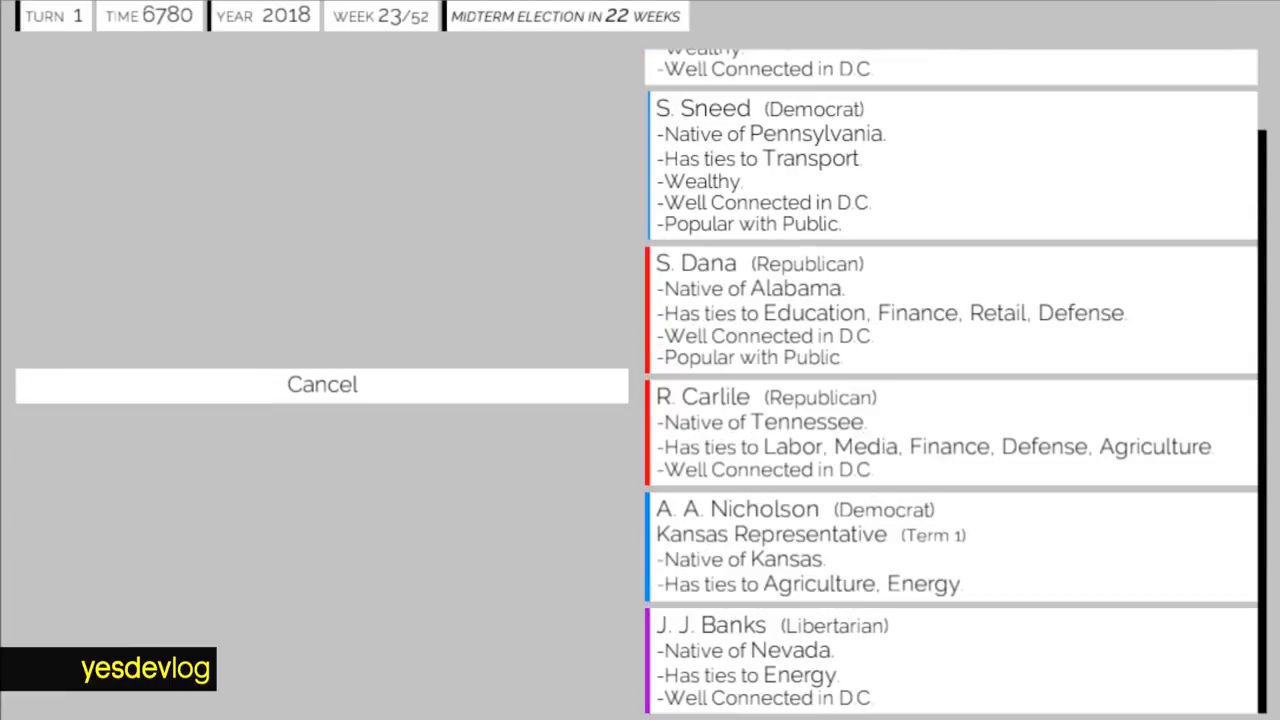